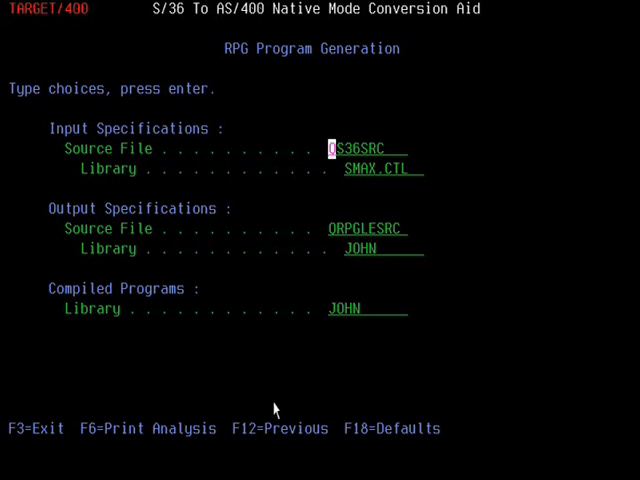
Step: Accept the generation settings and mark member SMP010 and SMP100 with option 1
{"action": "key", "text": "Tab"}
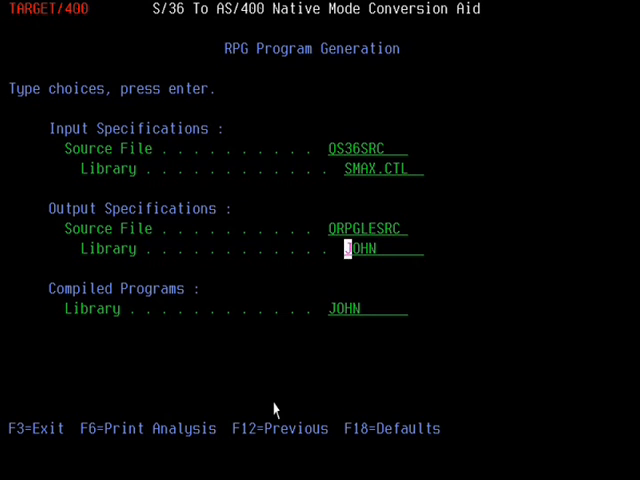
{"action": "key", "text": "Tab"}
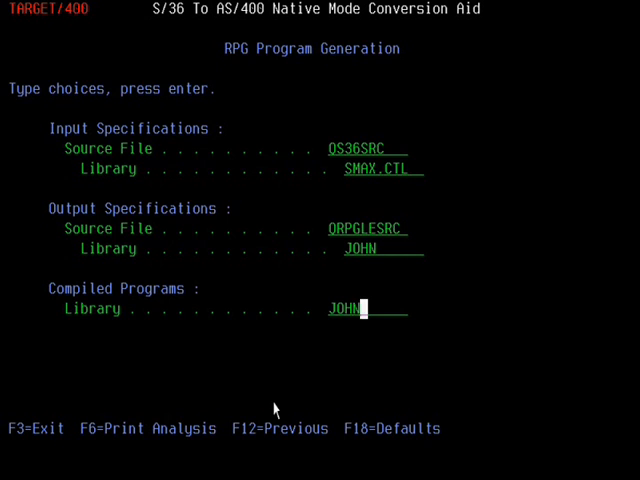
{"action": "key", "text": "Enter"}
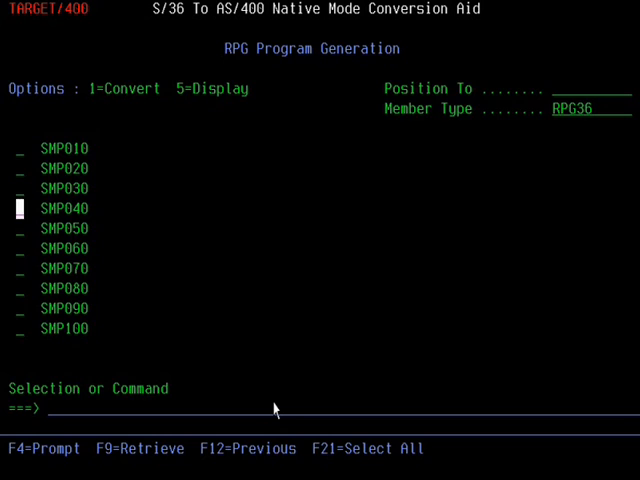
{"action": "key", "text": "Up"}
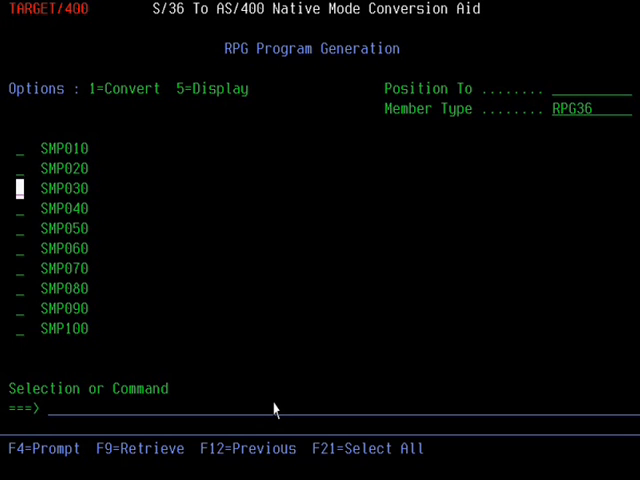
{"action": "type", "text": "1"}
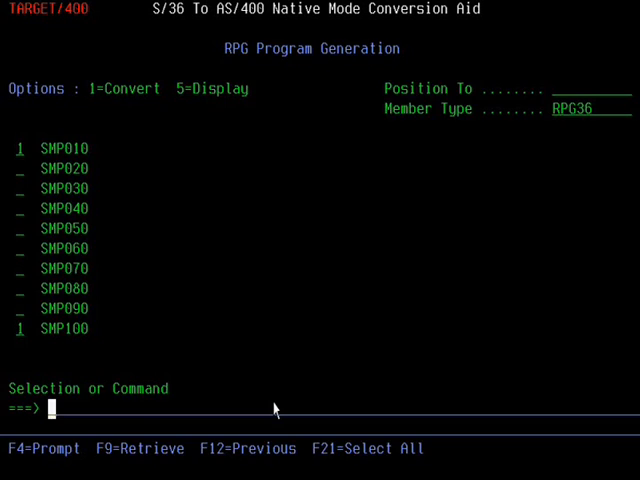
Step: Submit the conversion of SMP010 and SMP100, returning to the main menu
{"action": "key", "text": "Enter"}
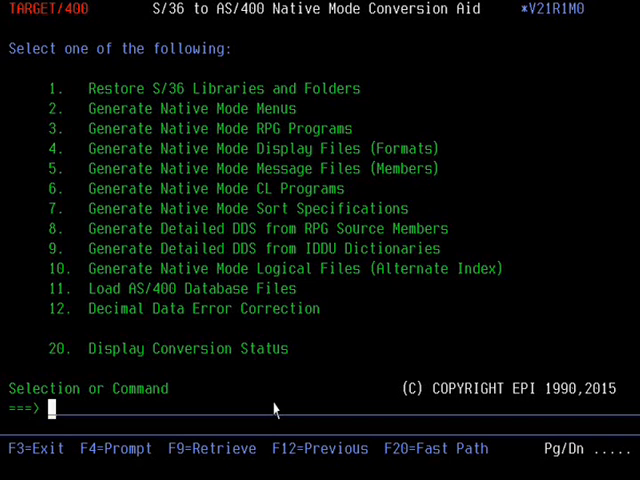
{"action": "key", "text": "PageDown"}
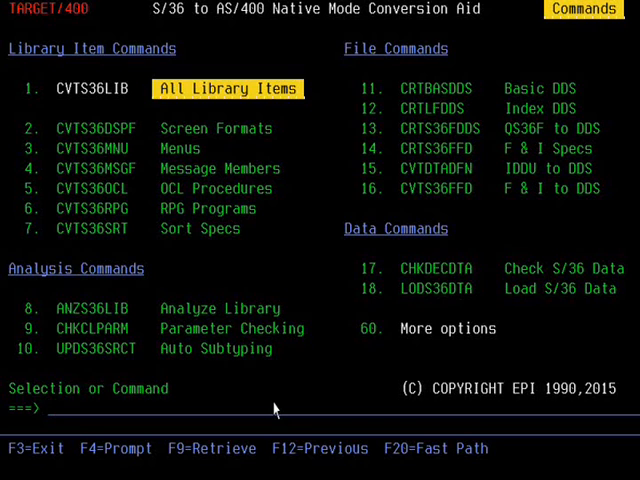
{"action": "type", "text": "6"}
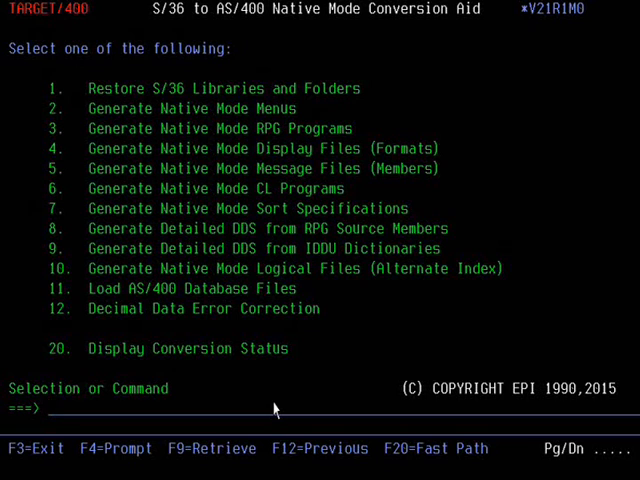
Step: Bring up the held QPRINT spooled output for SMP010 and SMP100
{"action": "type", "text": "dspms"}
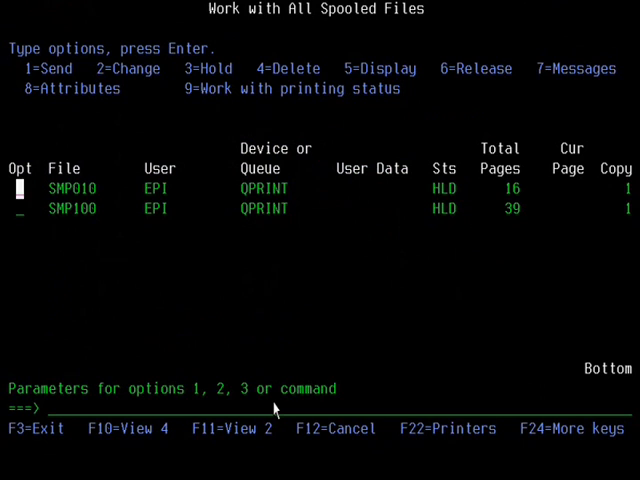
Step: Display the SMP010 listing with option 5, then return to the Conversion Aid menu
{"action": "type", "text": "5"}
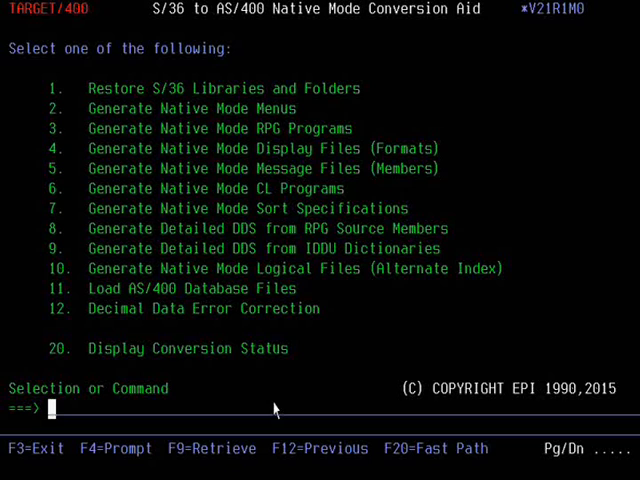
Step: Start STRPDM, list QRPGLESRC members in library JOHN, and browse SMP100 in SEU
{"action": "type", "text": "strpdm"}
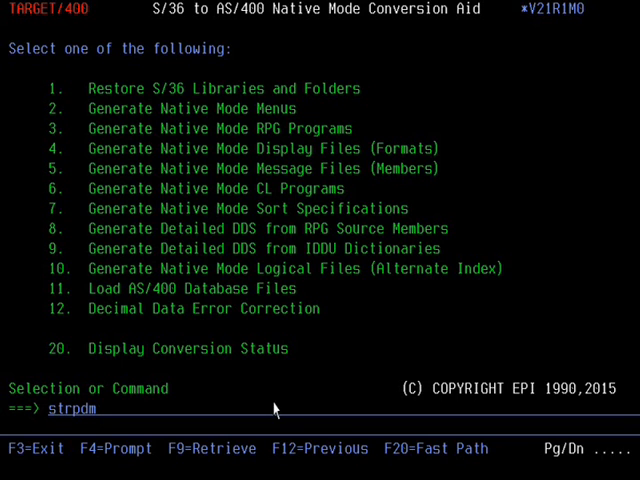
{"action": "key", "text": "Enter"}
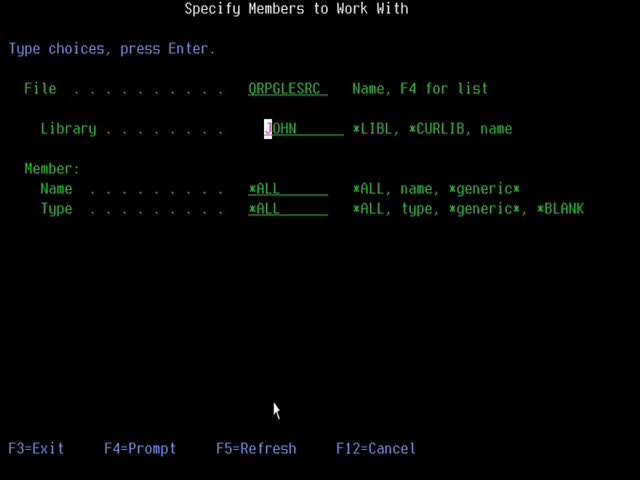
{"action": "key", "text": "Enter"}
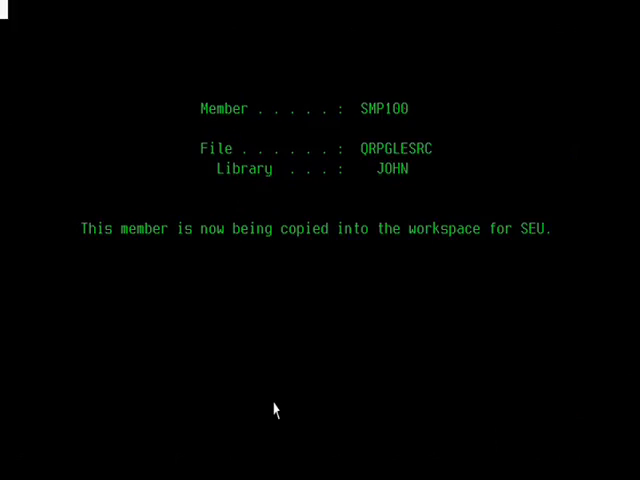
{"action": "key", "text": "enter"}
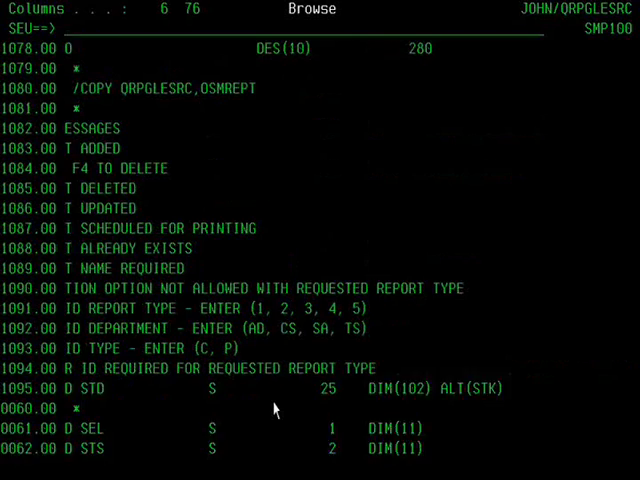